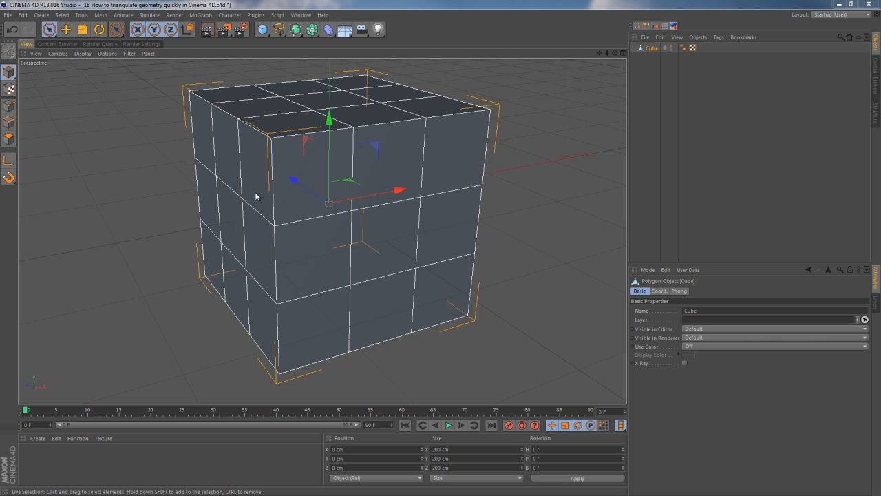
mouse_move(633, 115)
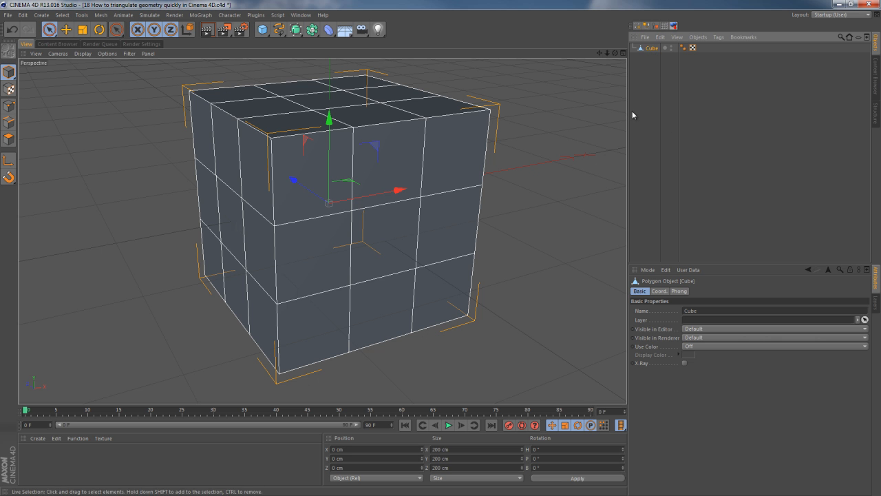
mouse_move(433, 157)
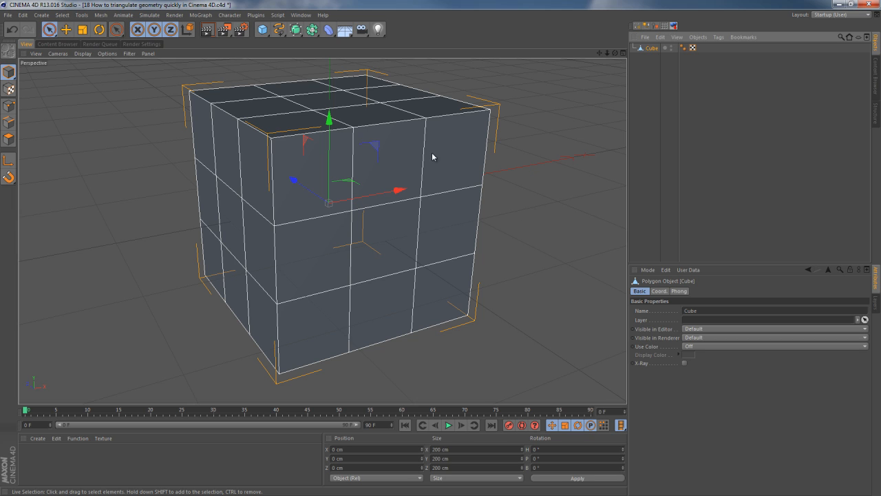
mouse_move(374, 137)
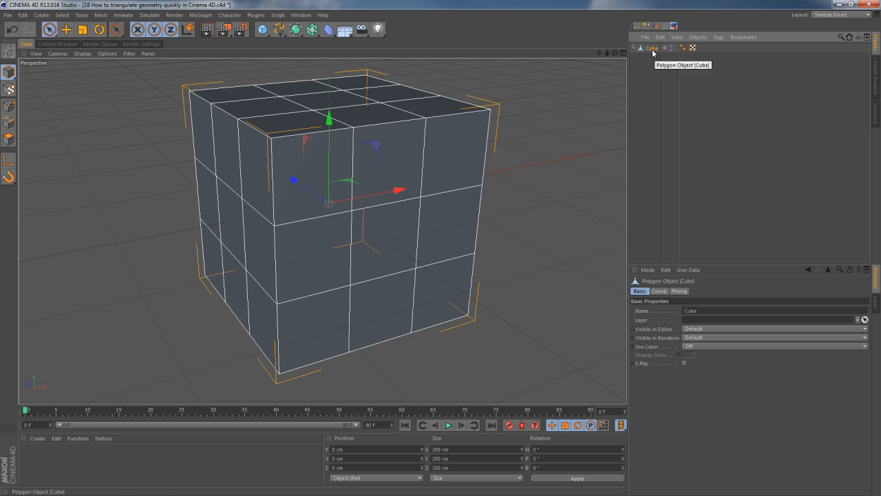
mouse_move(358, 131)
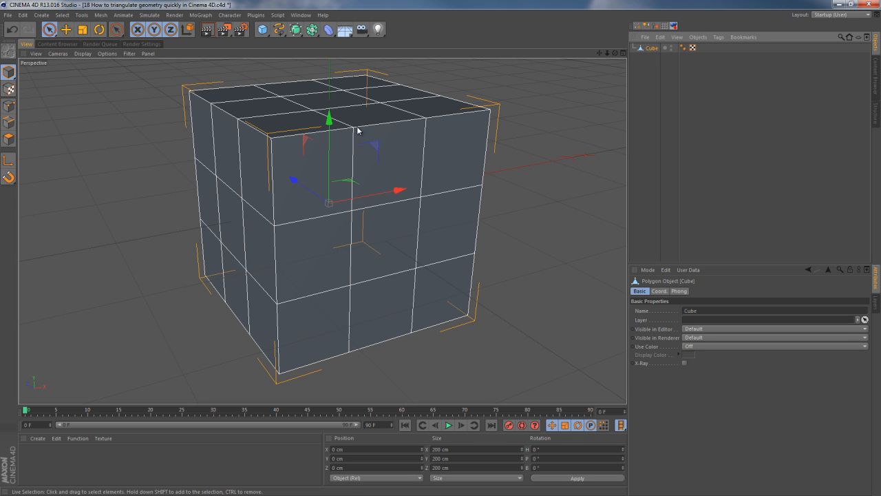
mouse_move(355, 122)
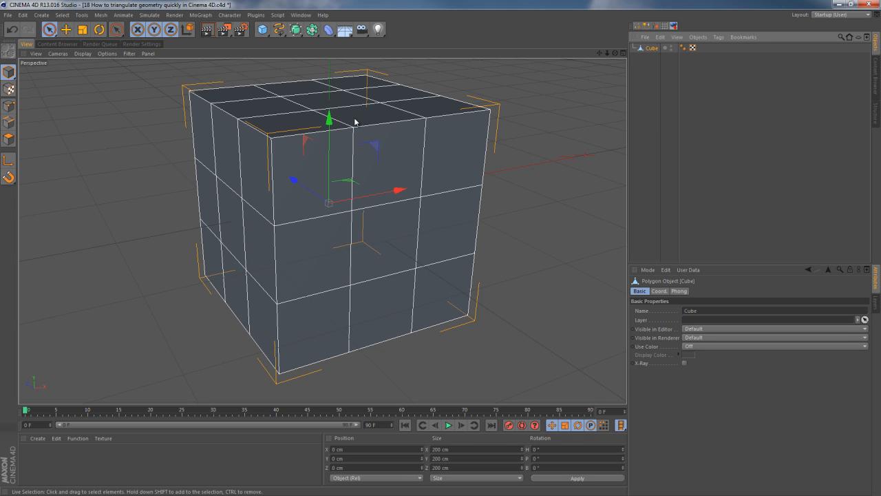
mouse_move(365, 199)
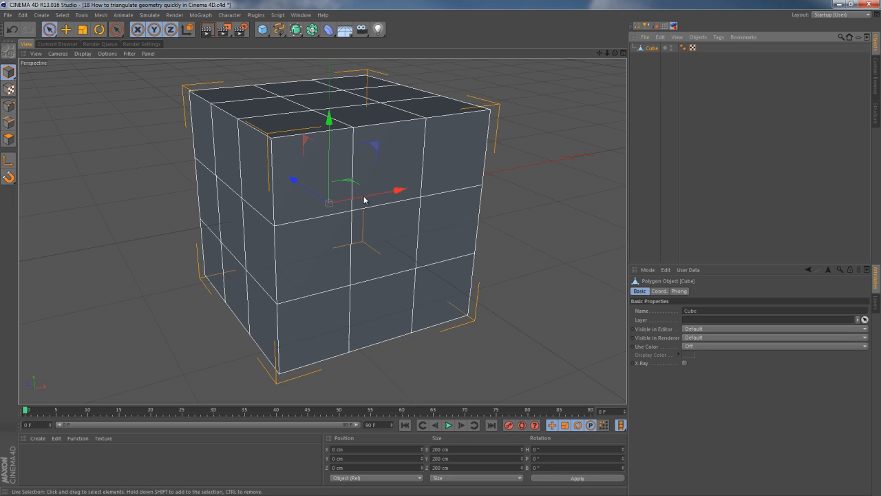
mouse_move(435, 189)
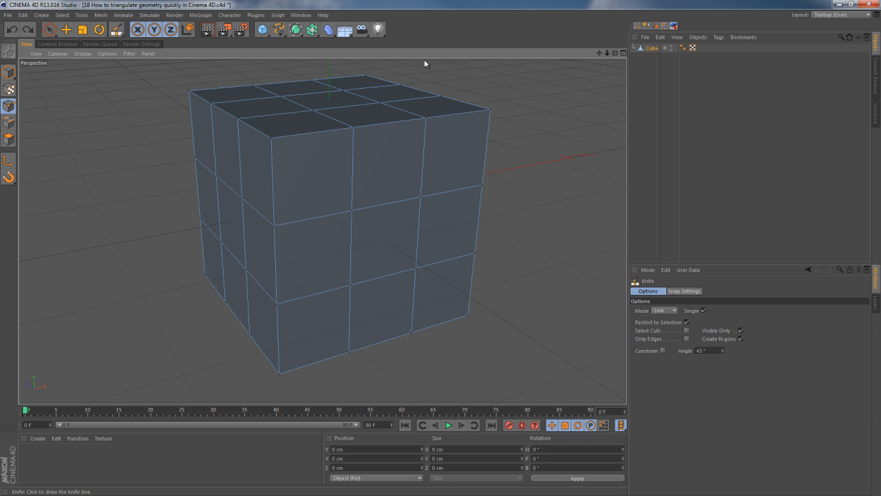
mouse_move(419, 34)
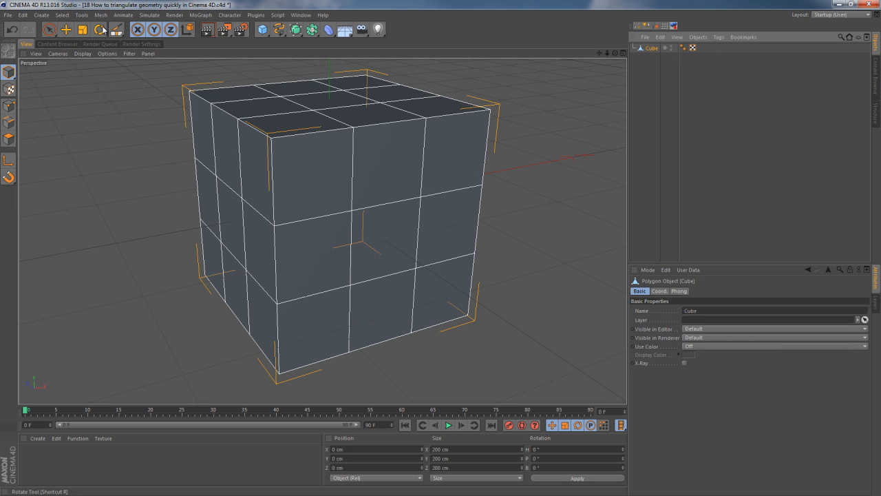
- Leave the Knife tool and return to Model mode, browsing the Mesh menu commands
left_click(101, 15)
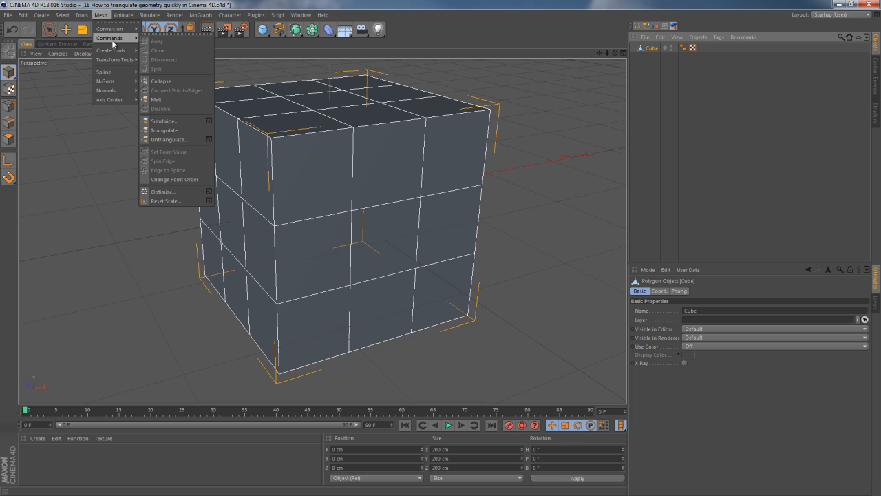
- Run Mesh > Commands > Triangulate to split every cube quad into triangles
left_click(164, 130)
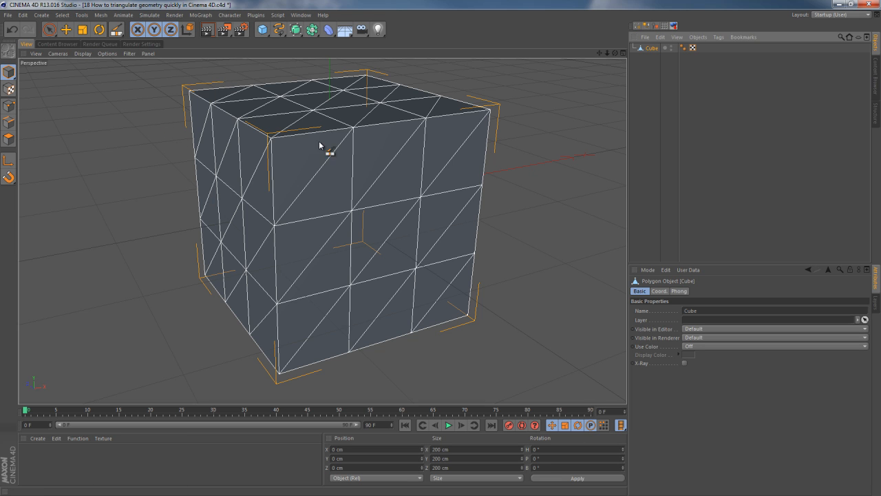
mouse_move(307, 211)
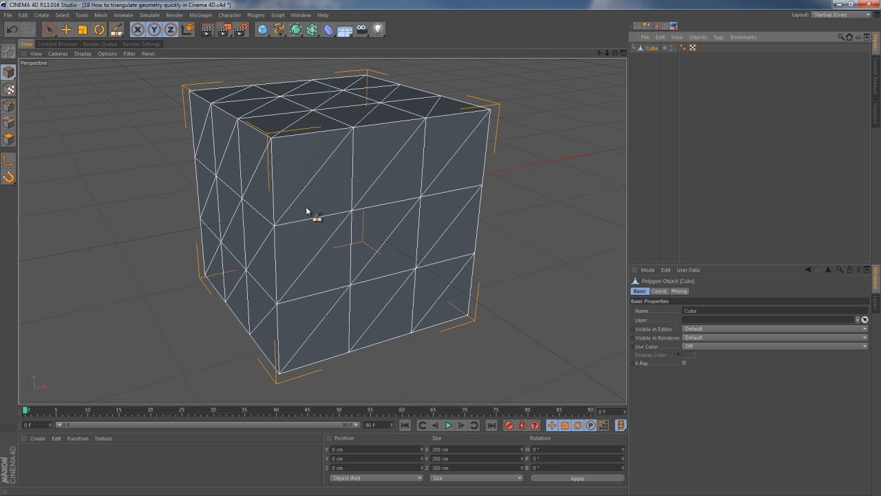